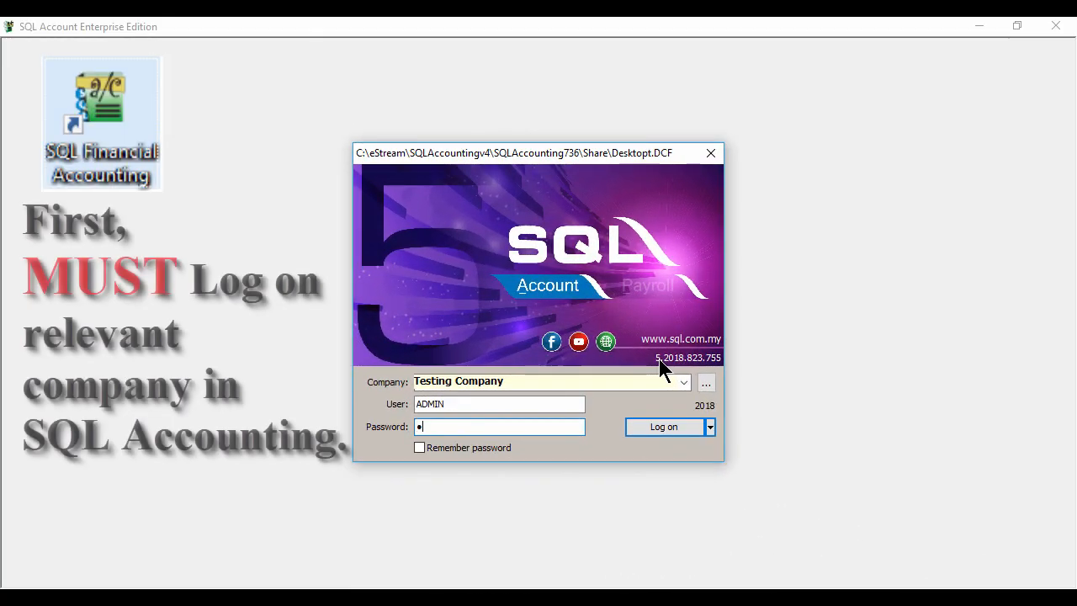
# Log on to the Testing Company company with the entered password.
pyautogui.write('•••')
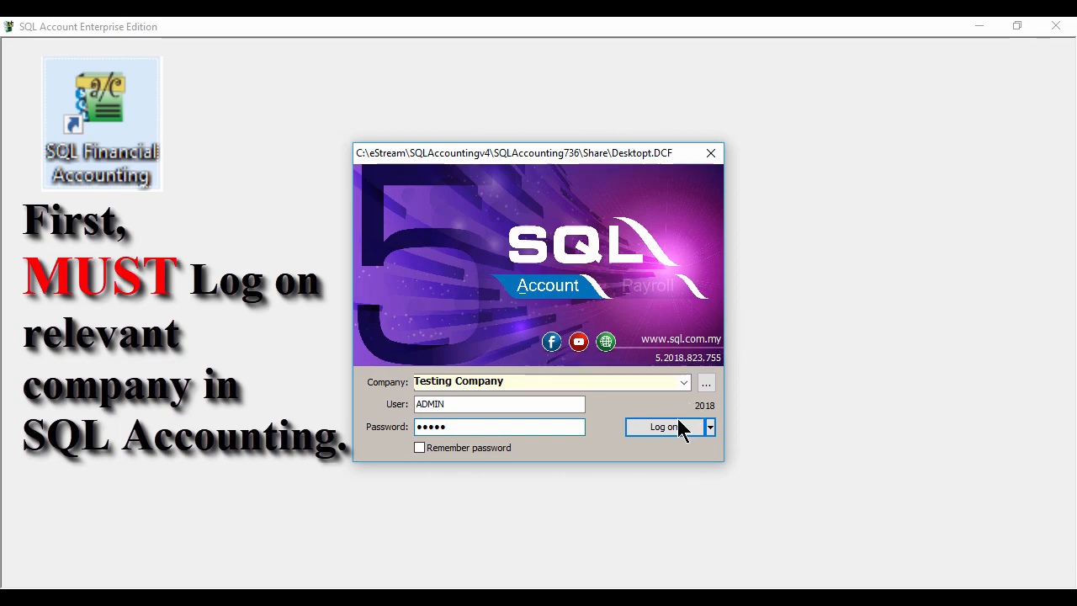
pyautogui.click(663, 427)
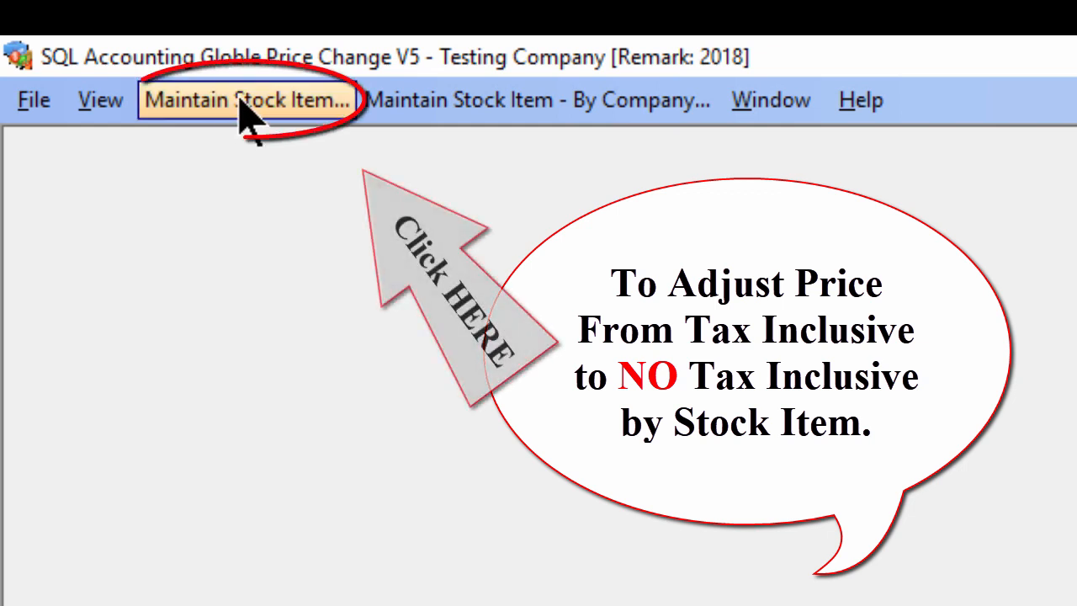
# Filter Maintain Stock Item to active stock-control items in the ACC stock group, with Grid Mode on.
pyautogui.click(246, 99)
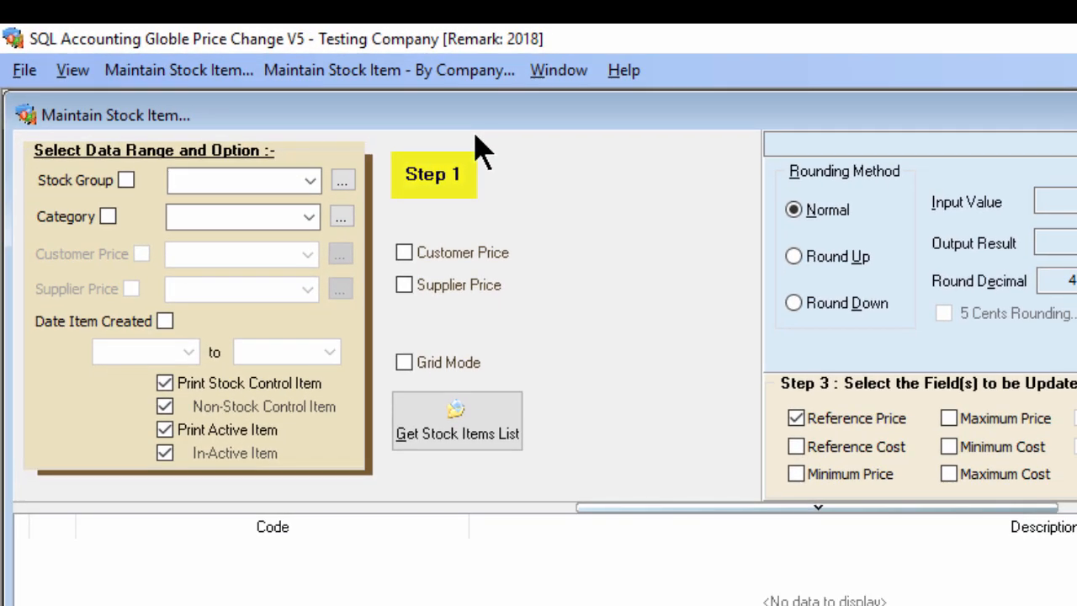
pyautogui.click(239, 180)
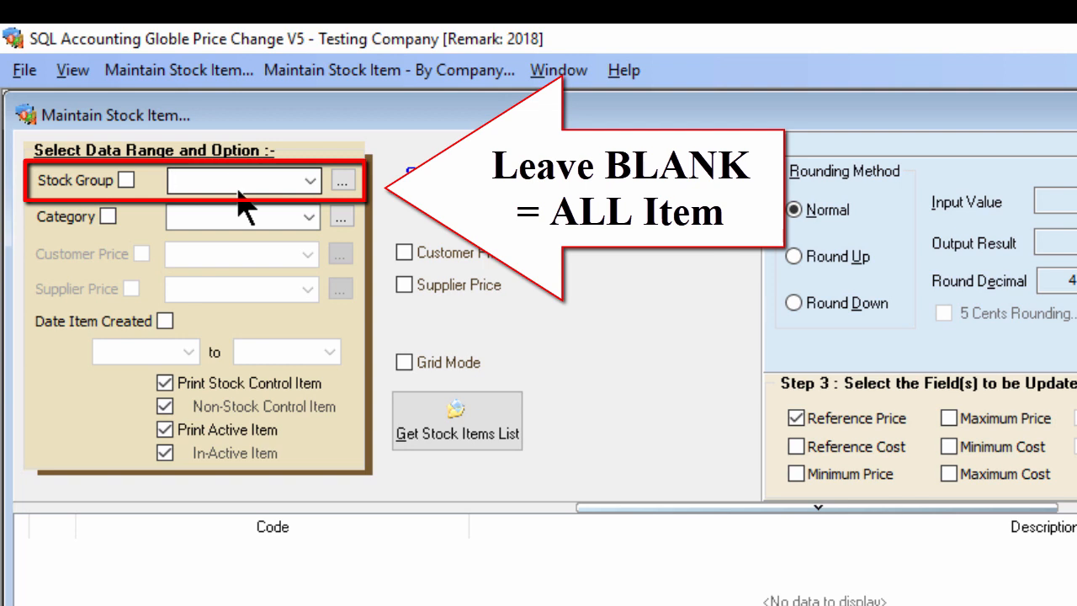
pyautogui.click(310, 180)
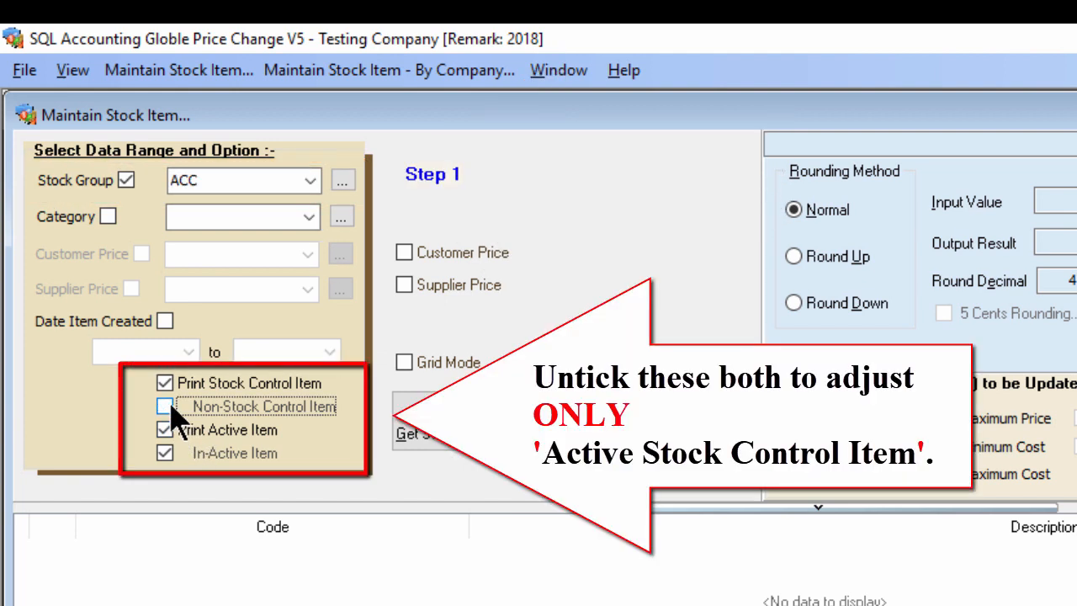
pyautogui.click(165, 453)
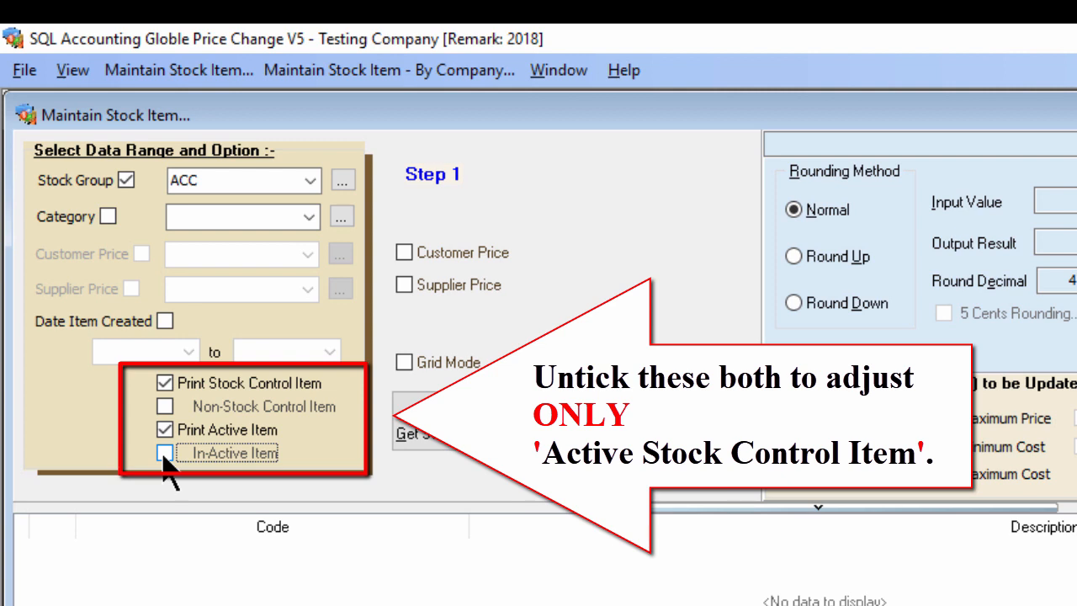
pyautogui.click(404, 362)
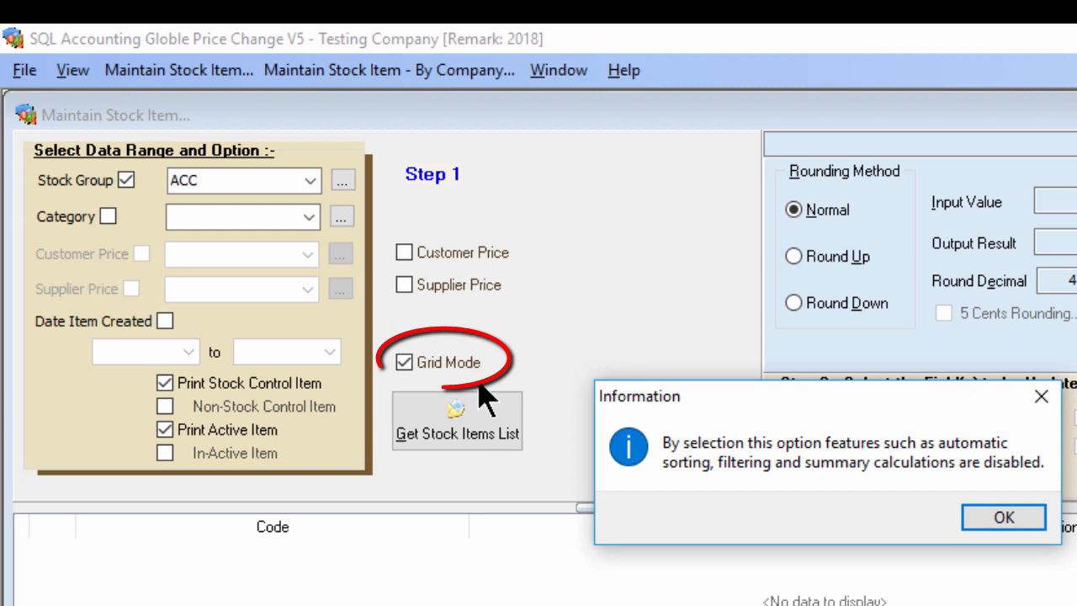
pyautogui.click(1004, 517)
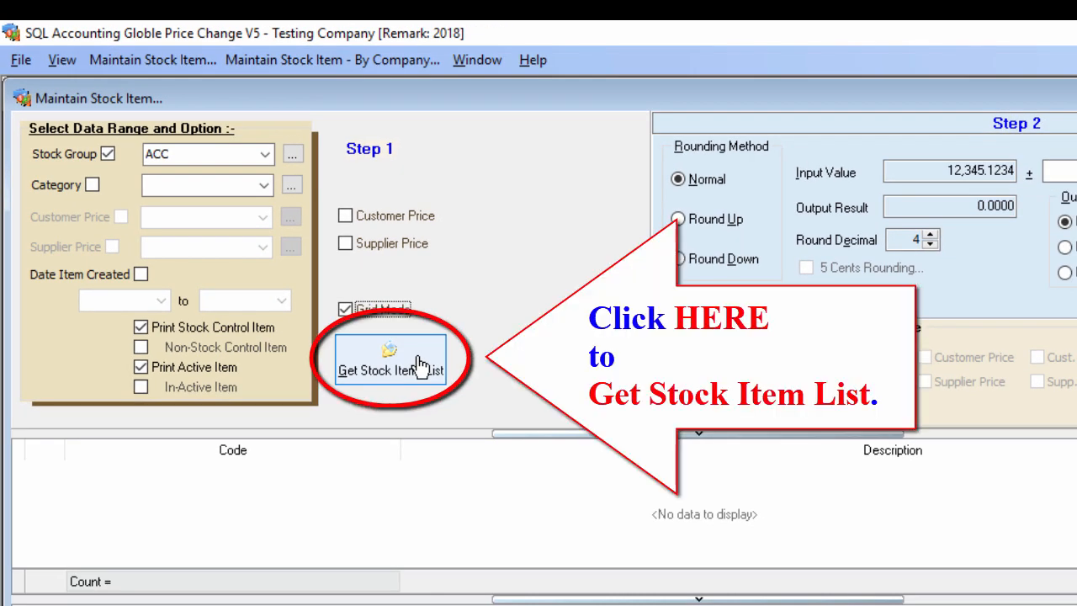
# Fill the grid with the filtered ACC items such as ANTENNA and HANDPHONE COVER.
pyautogui.click(391, 356)
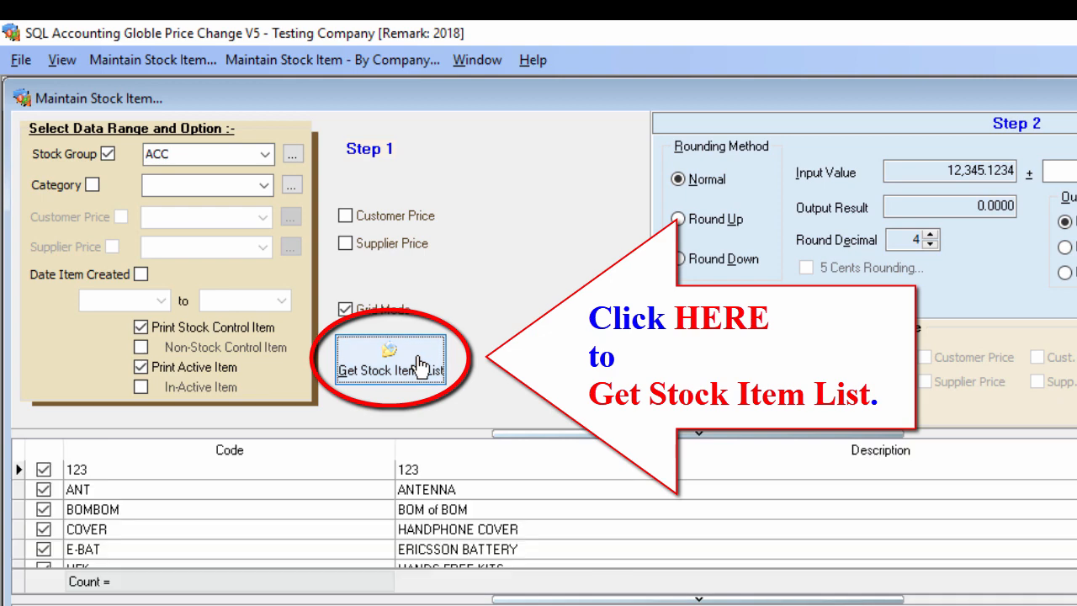
pyautogui.click(391, 357)
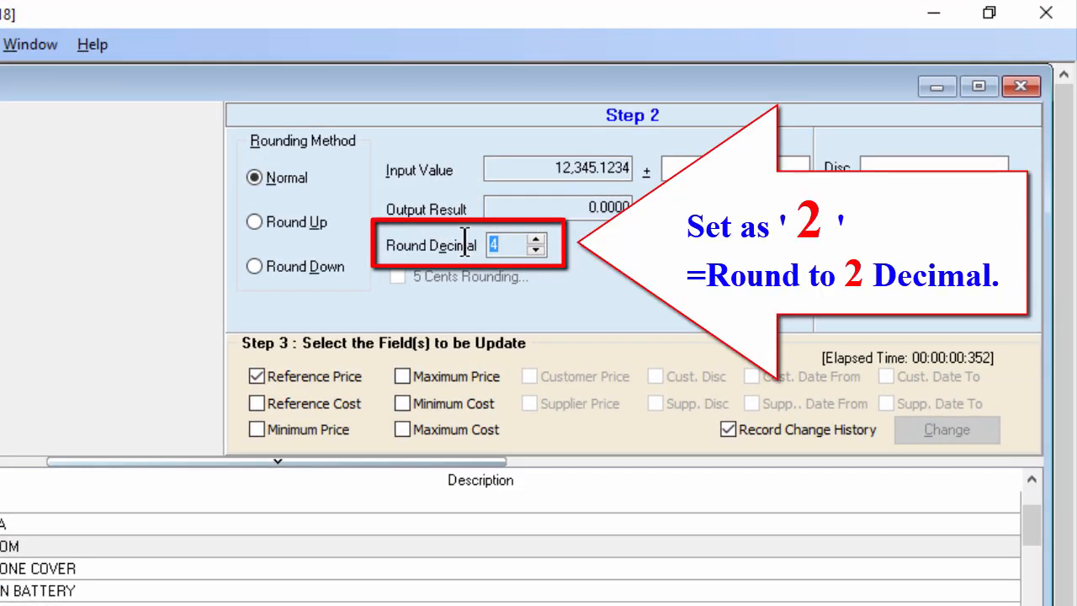
# Set Round Decimal to 2 and a Reduce Value adjustment of 5.66%.
pyautogui.write('2')
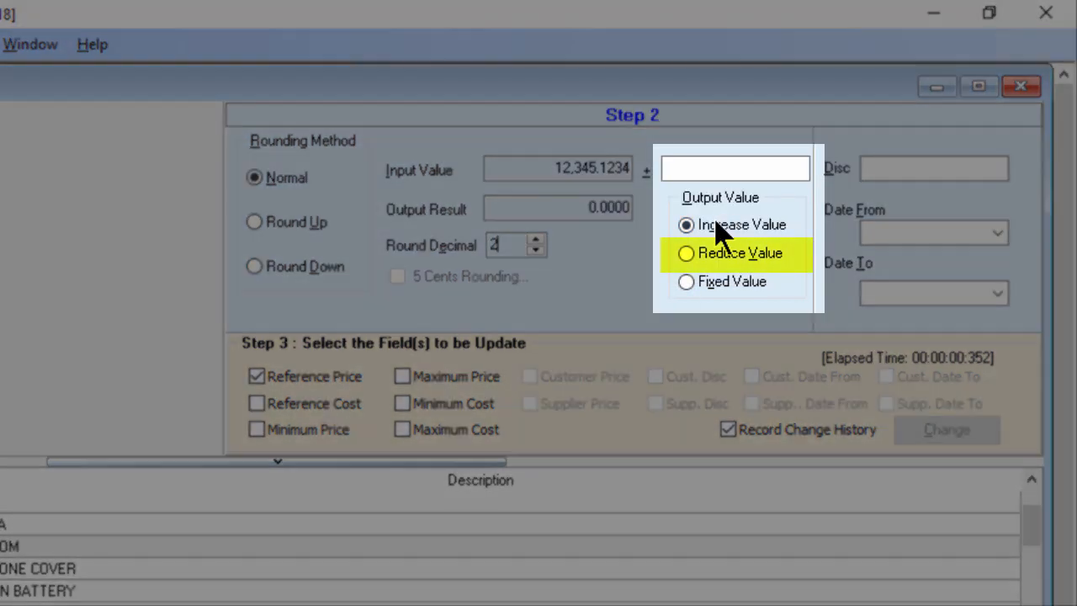
pyautogui.click(686, 253)
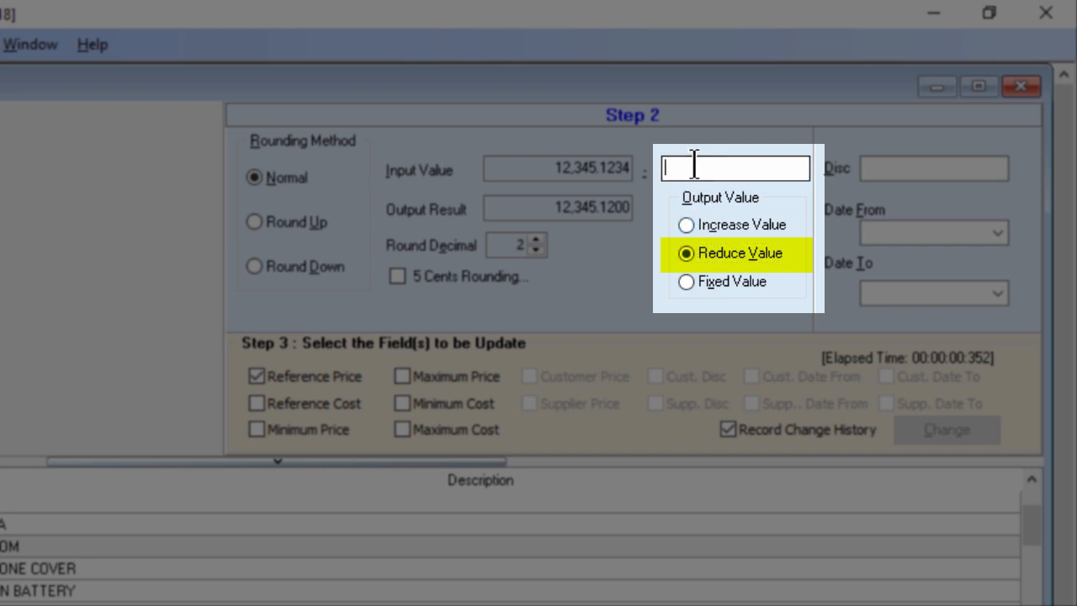
pyautogui.write('5.66')
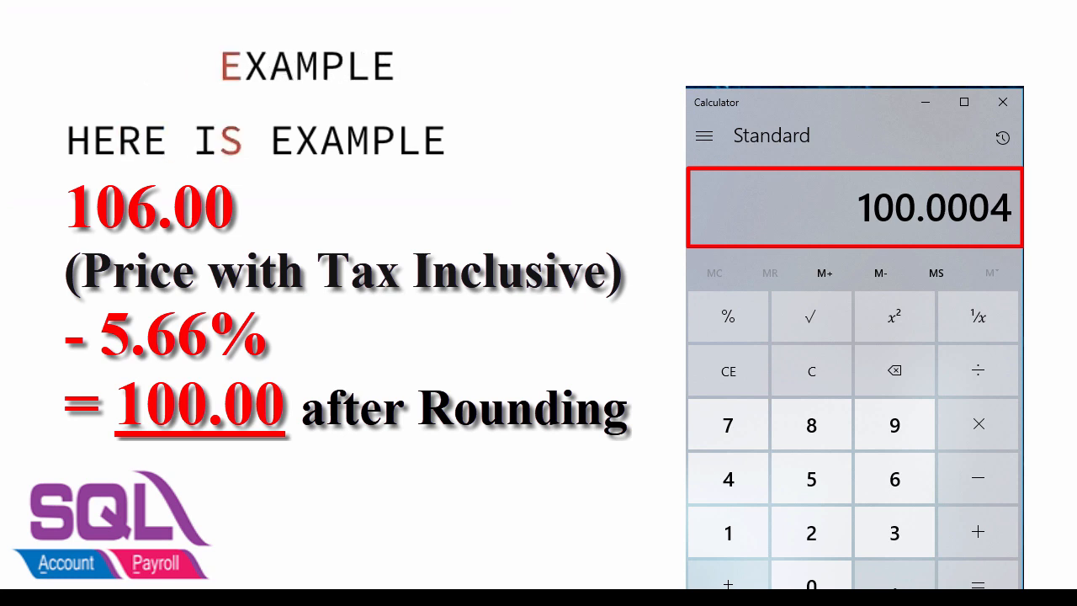
# Confirm in Calculator that 106 minus 5.66% gives 100.0004, rounding to 100.00.
pyautogui.click(727, 372)
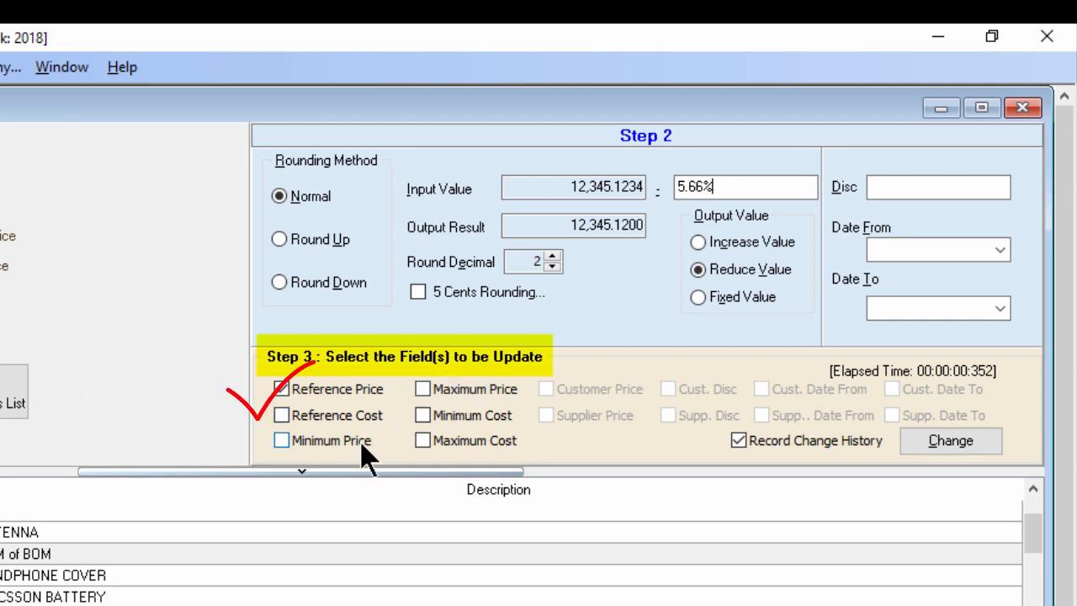
# Apply the 5.66% reduction to Reference Price, cutting 106 to 100.
pyautogui.click(739, 441)
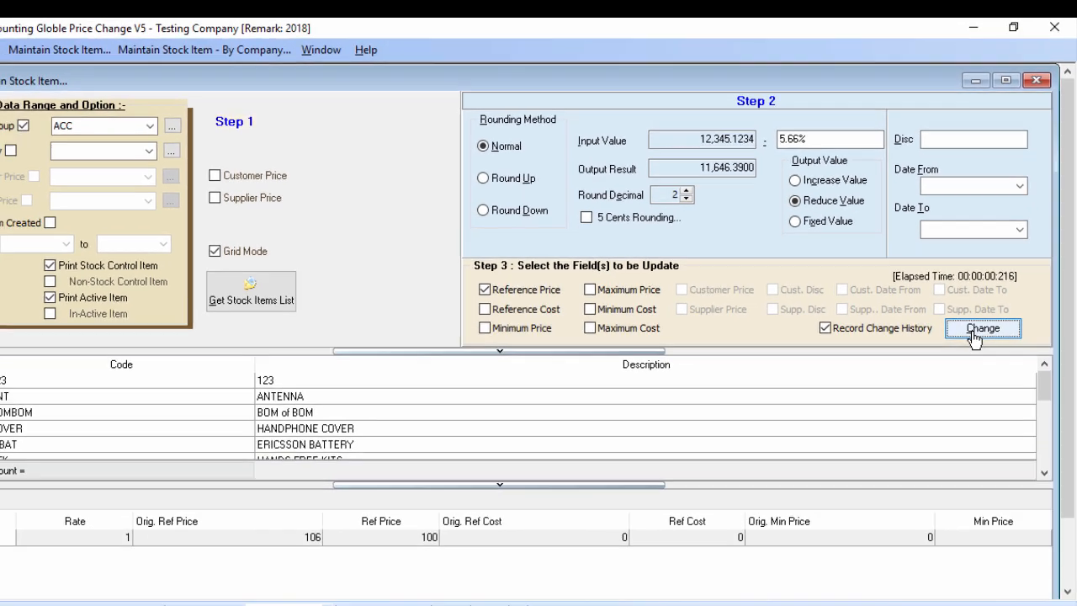
pyautogui.click(983, 329)
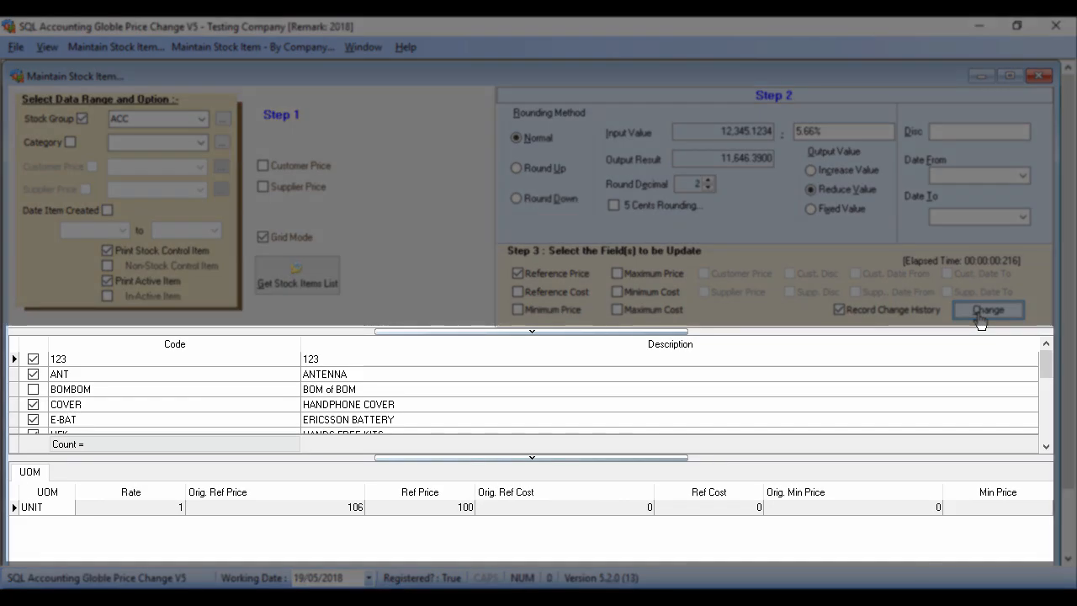
pyautogui.click(989, 310)
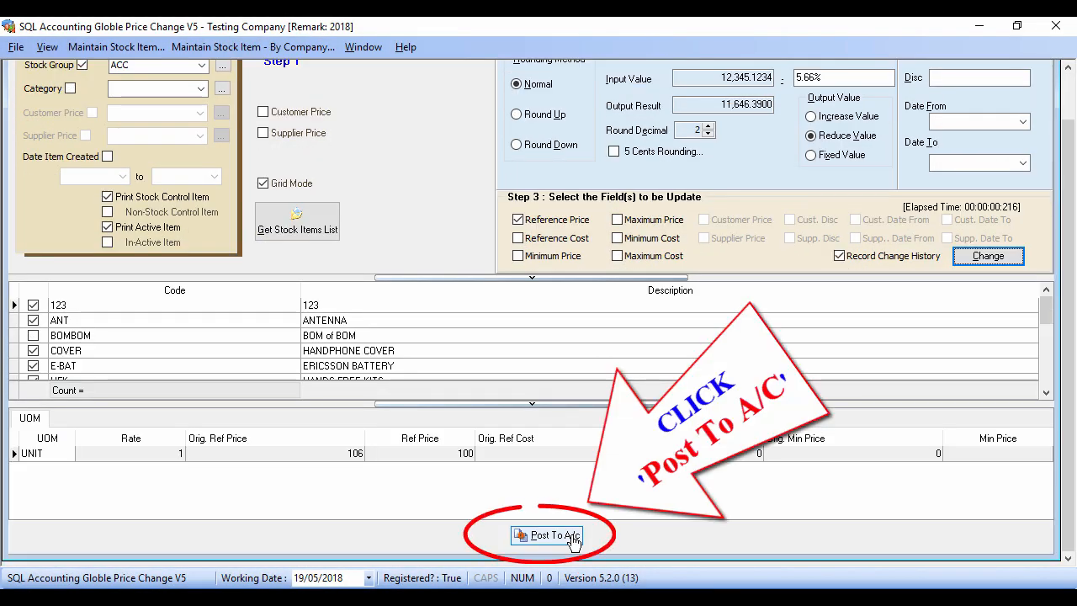
# Post the reduced reference prices to SQL Accounting and acknowledge the successful update.
pyautogui.click(546, 535)
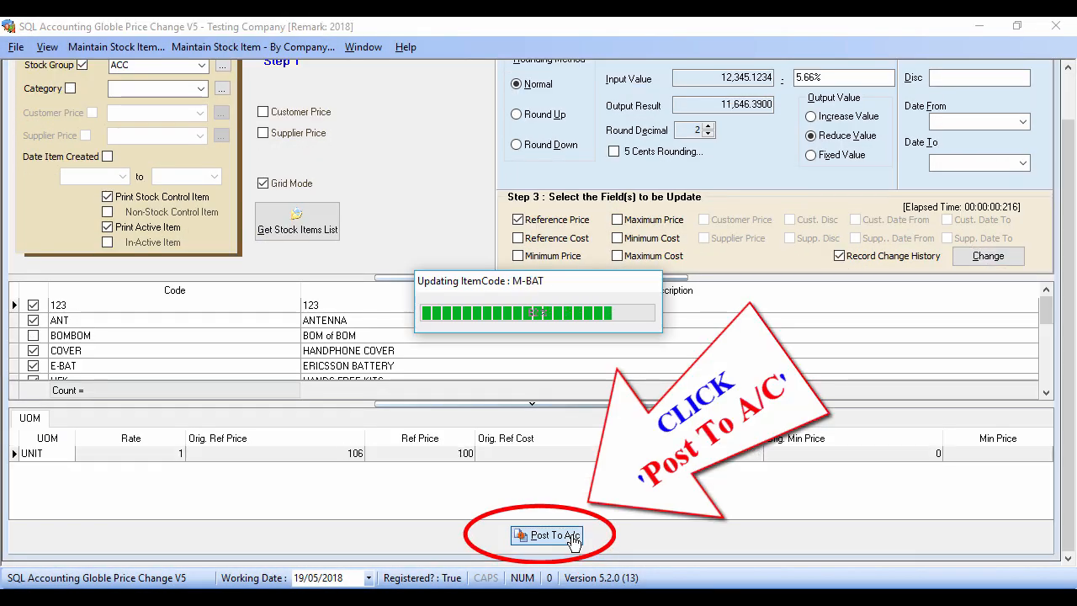
pyautogui.click(545, 536)
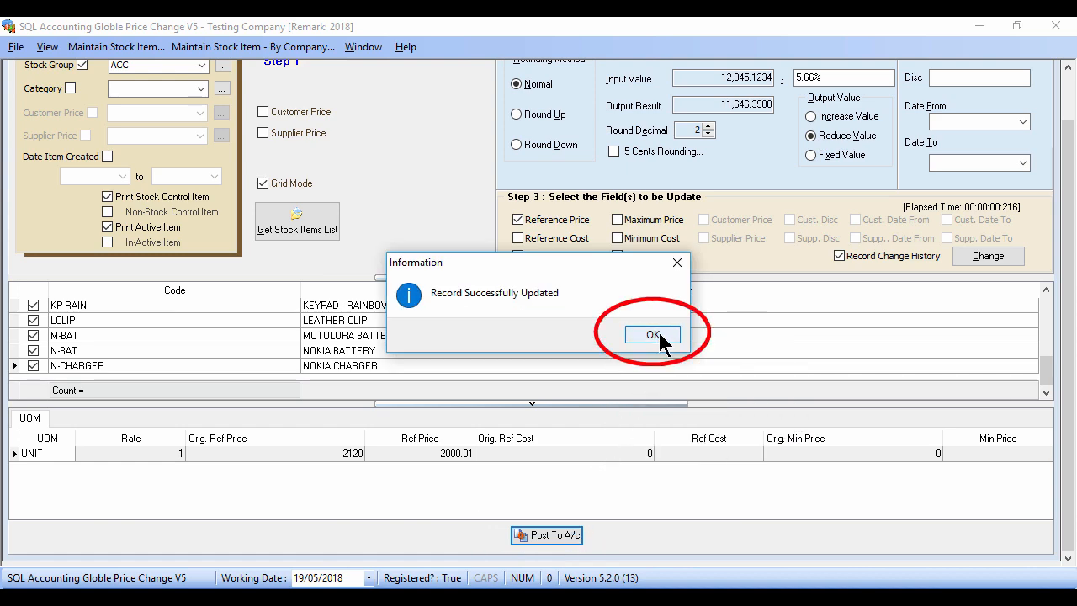
pyautogui.click(653, 333)
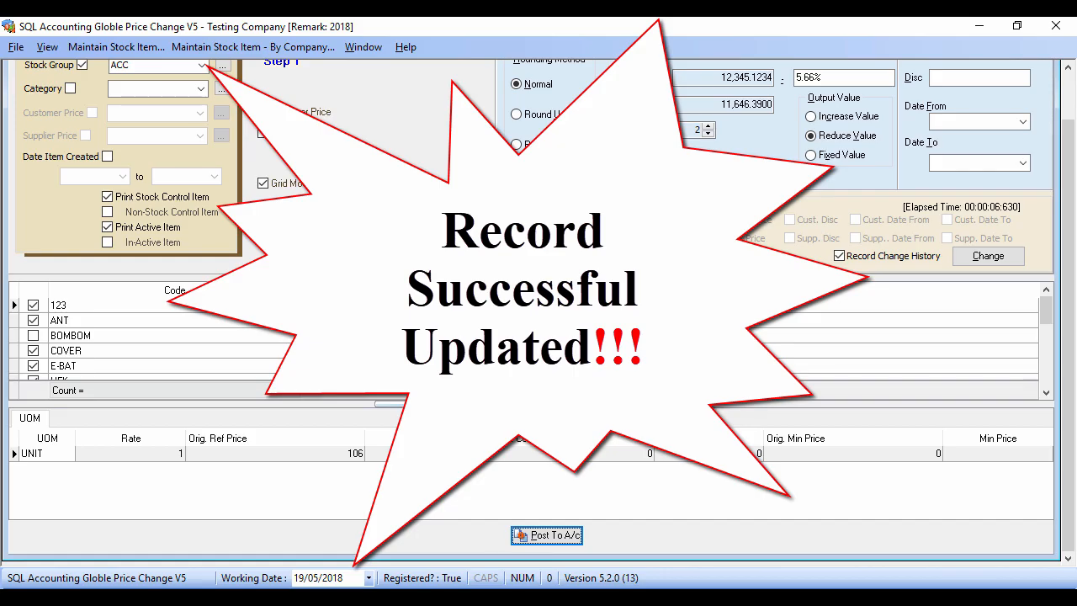